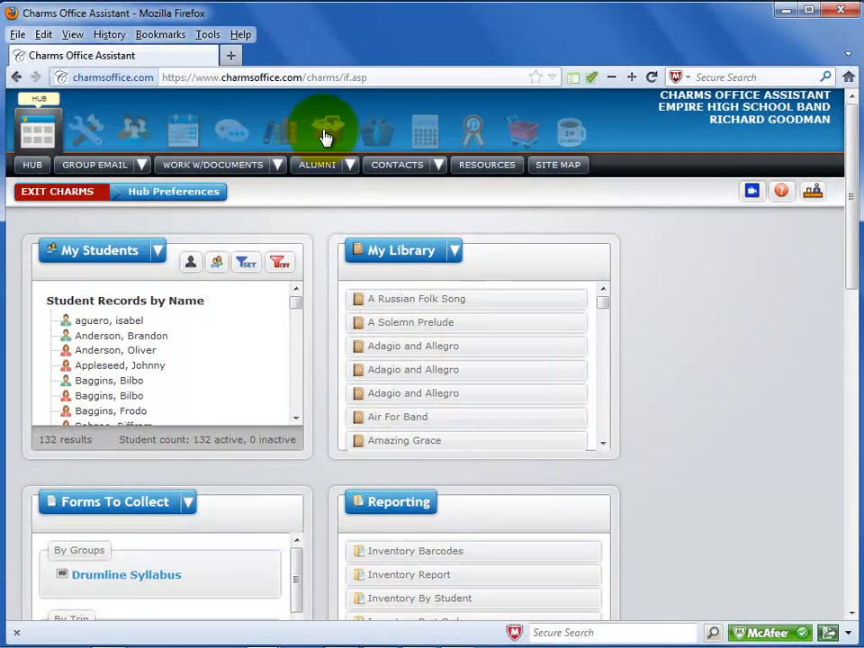
mouse_move(327, 135)
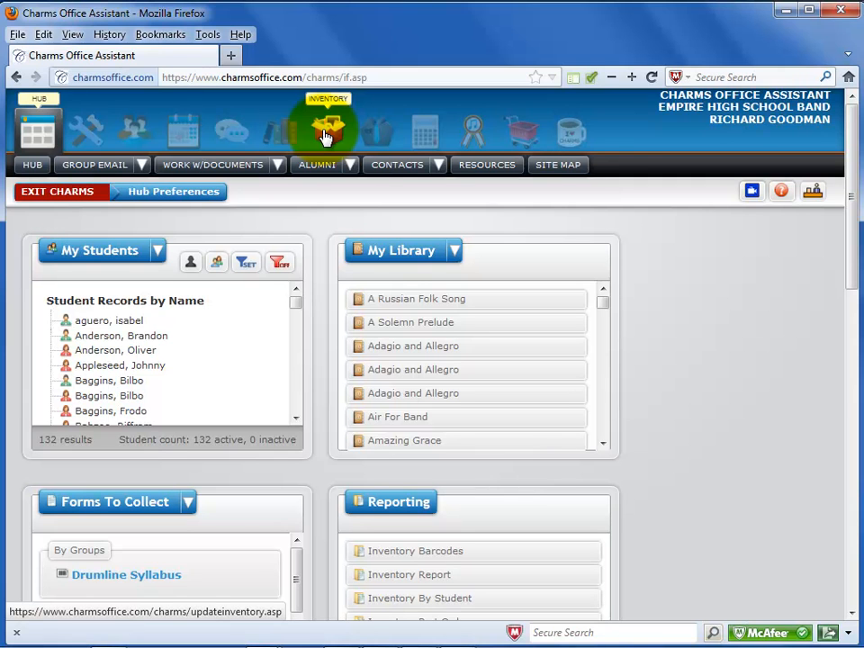
In the Inventory module, create categories Band Room Furniture and Instrument Supplies.
left_click(328, 130)
type("Band Room Furniture")
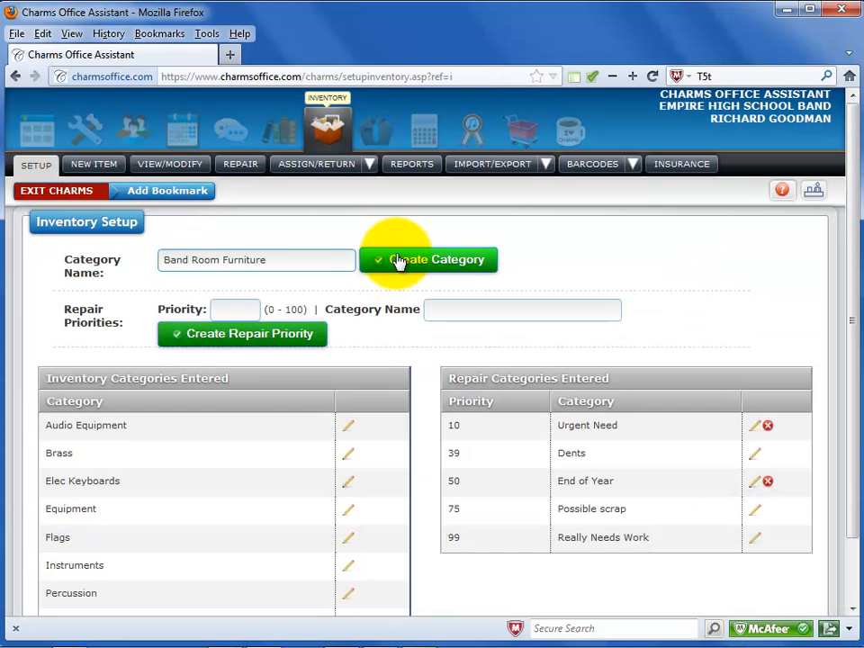
left_click(429, 259)
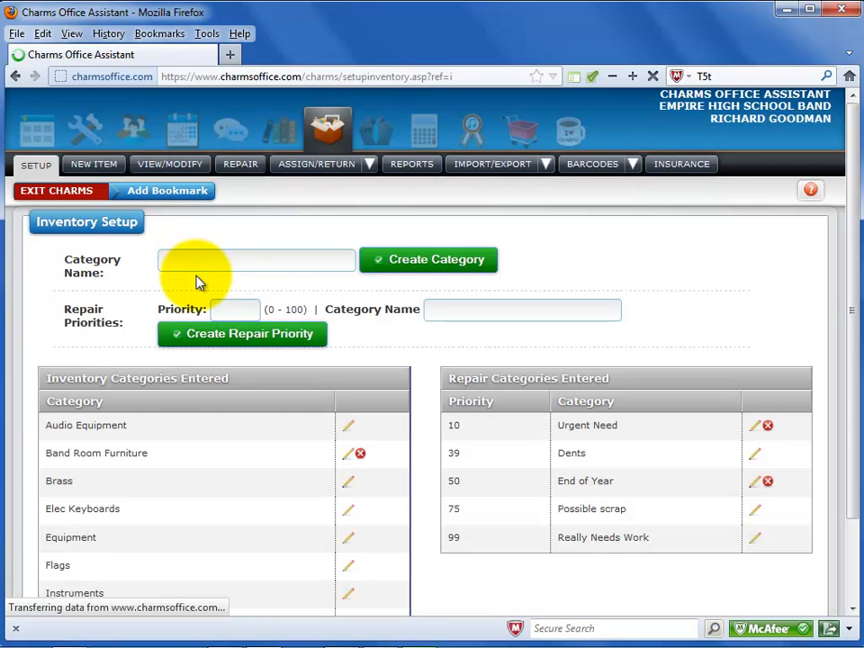
left_click(428, 260)
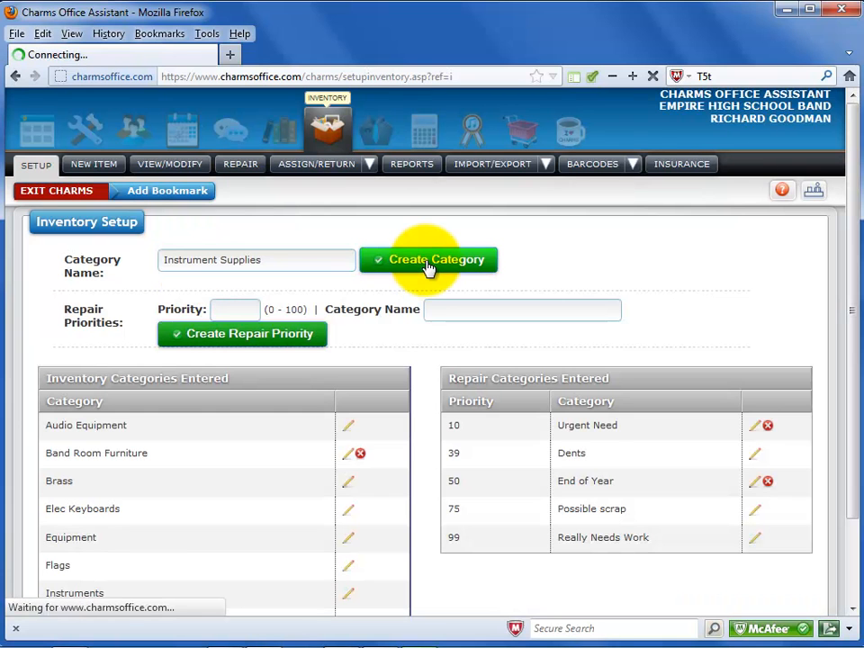
left_click(436, 260)
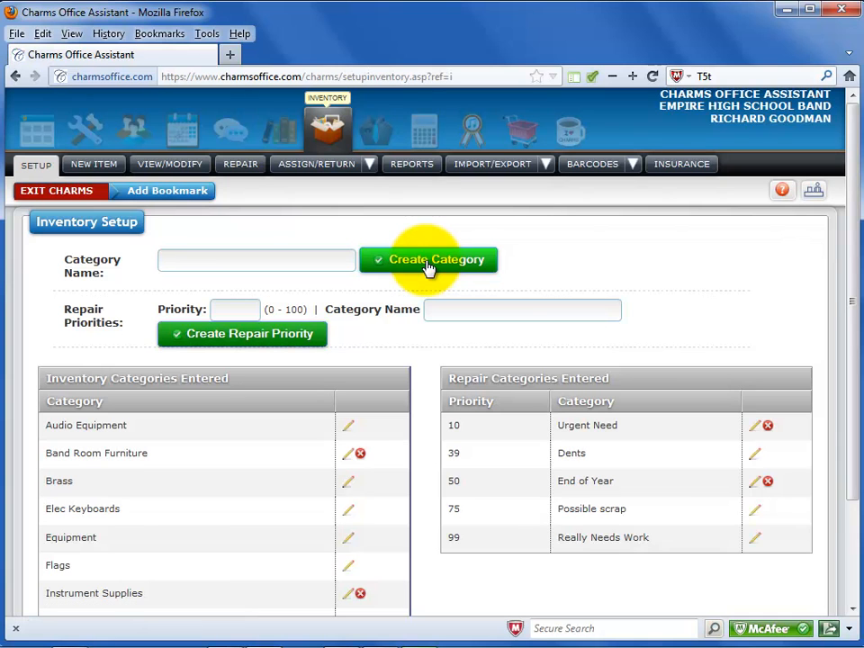
mouse_move(347, 462)
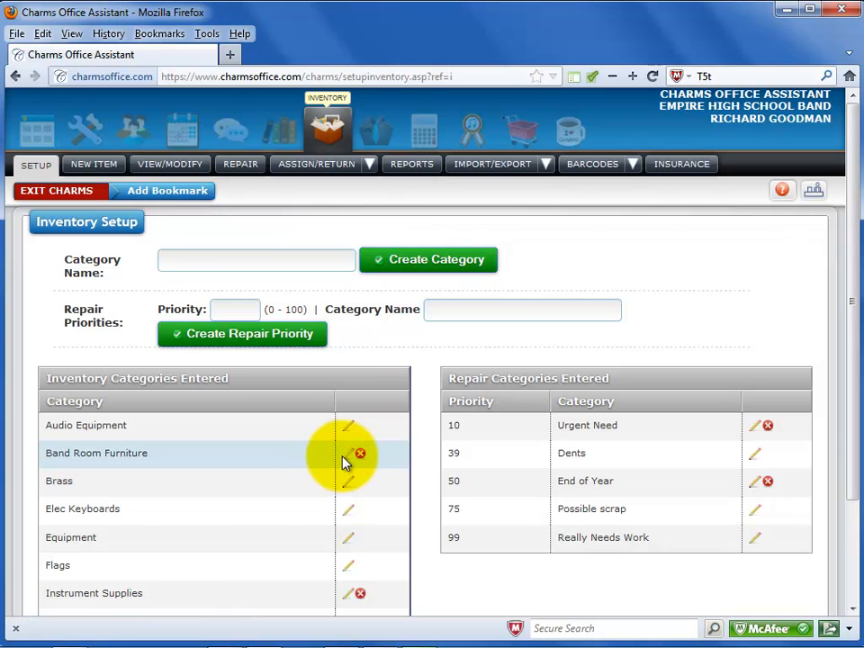
mouse_move(349, 453)
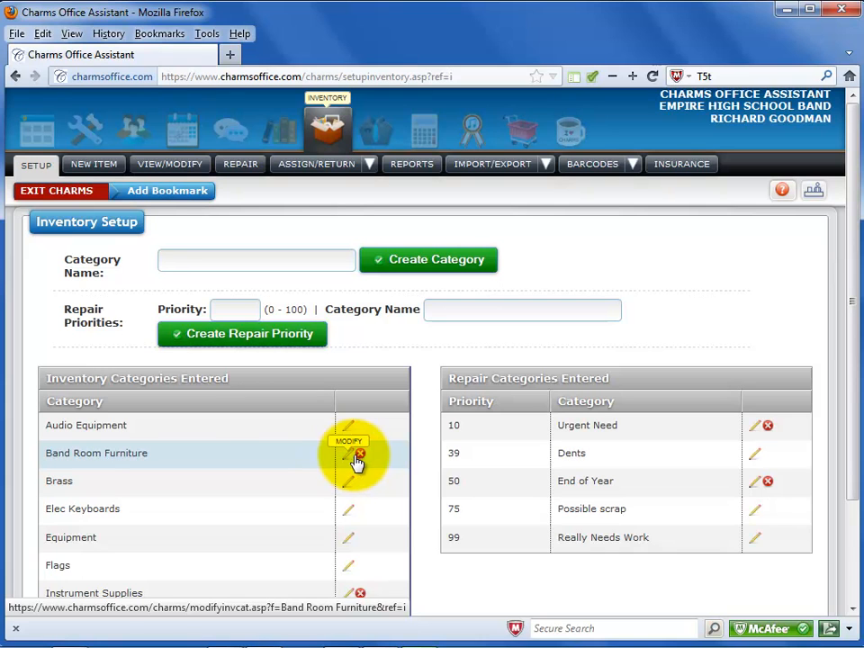
mouse_move(359, 453)
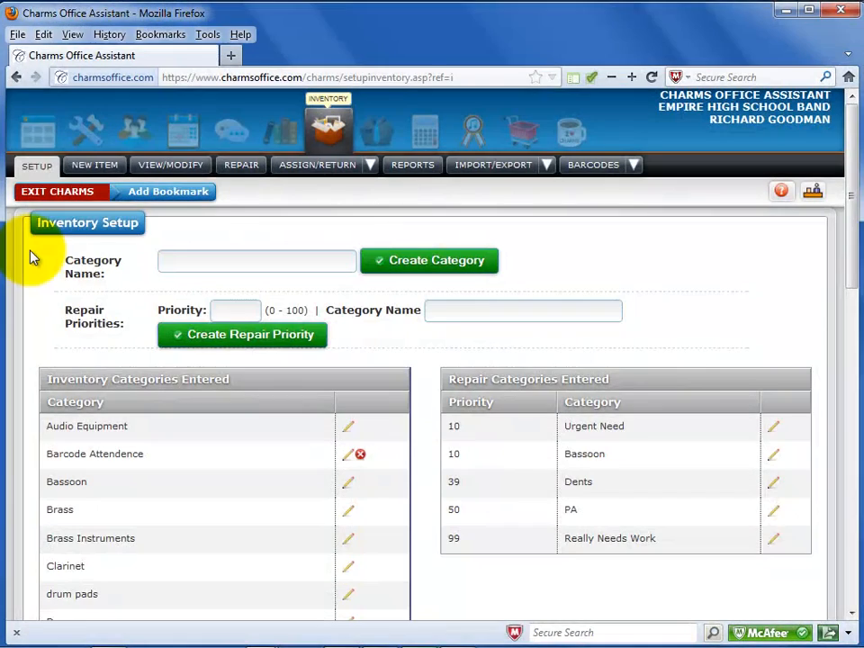
Download the Import Wizard's inventory template, save it, and open it in Excel.
left_click(493, 165)
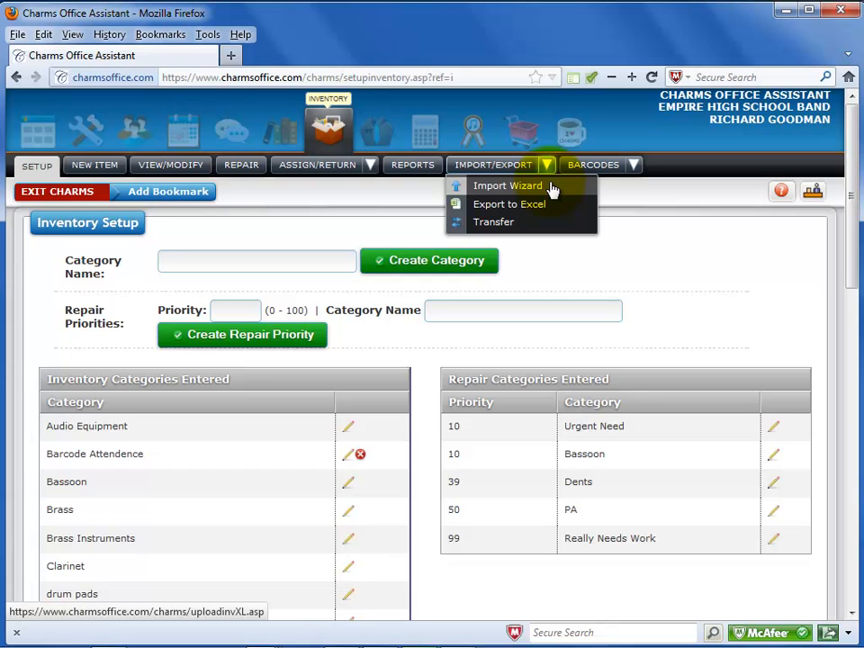
left_click(508, 186)
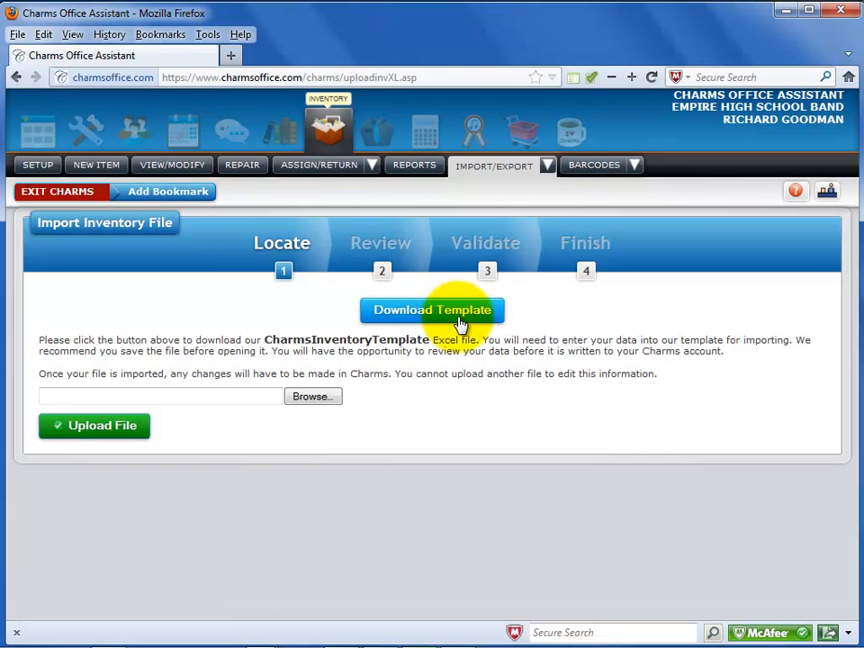
left_click(432, 310)
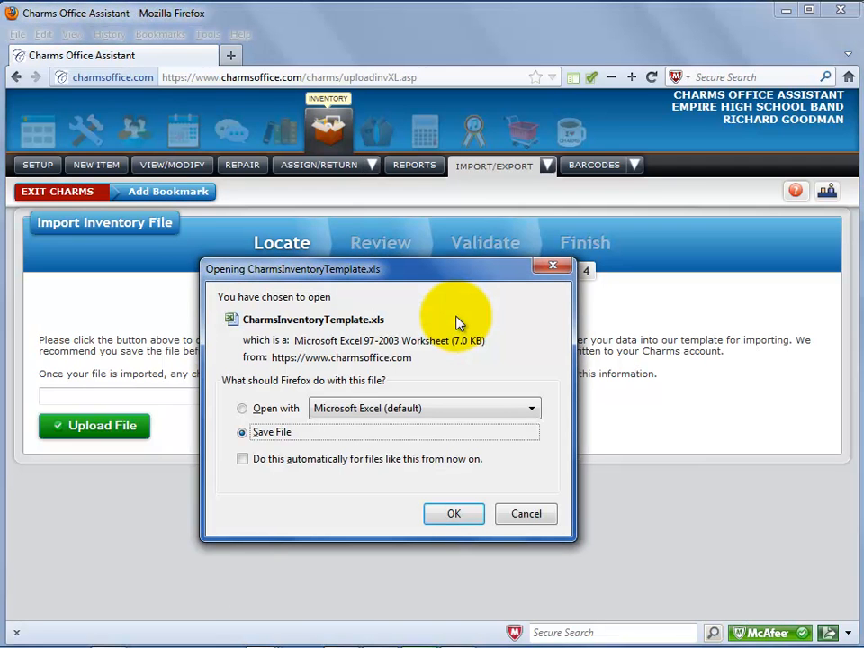
mouse_move(262, 441)
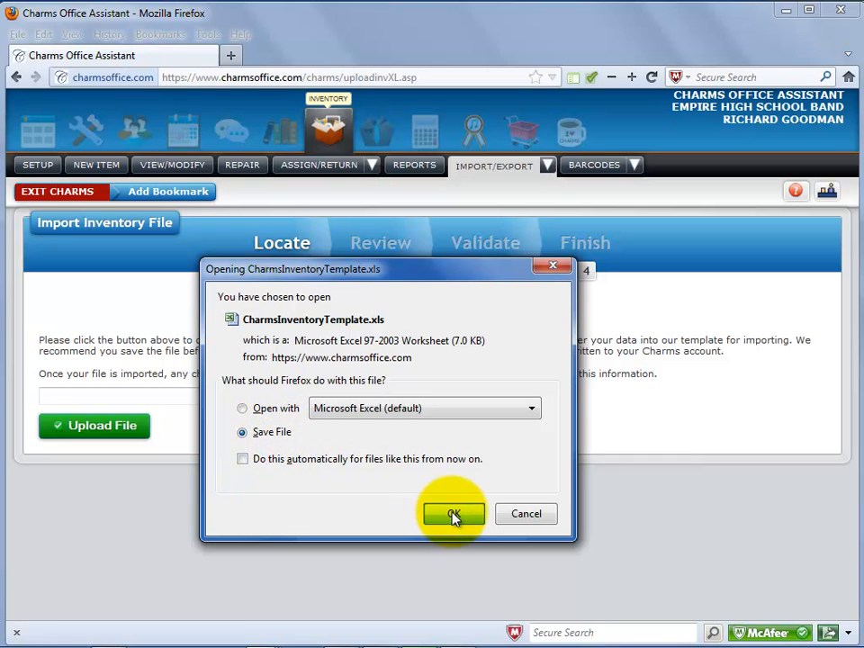
left_click(453, 513)
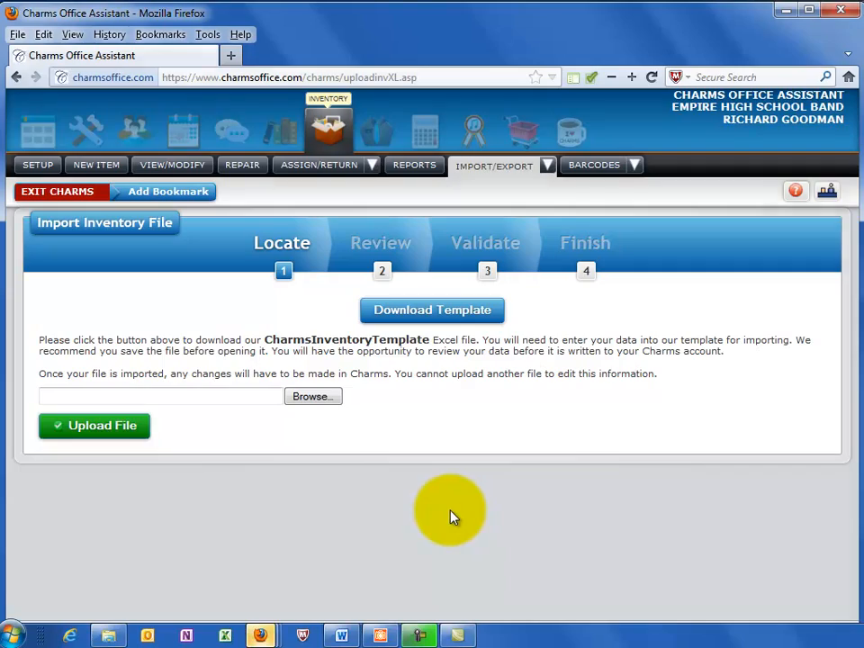
left_click(431, 310)
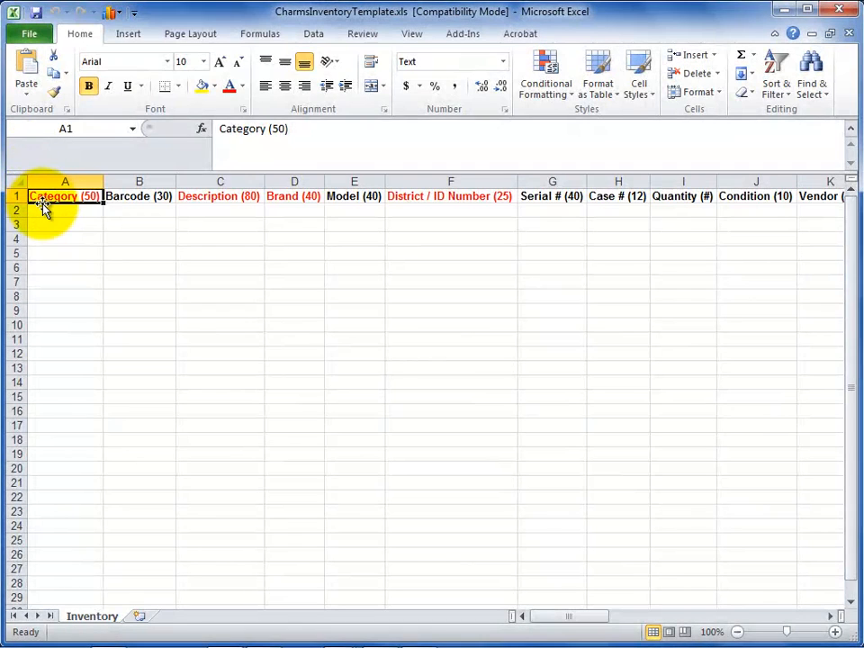
mouse_move(232, 201)
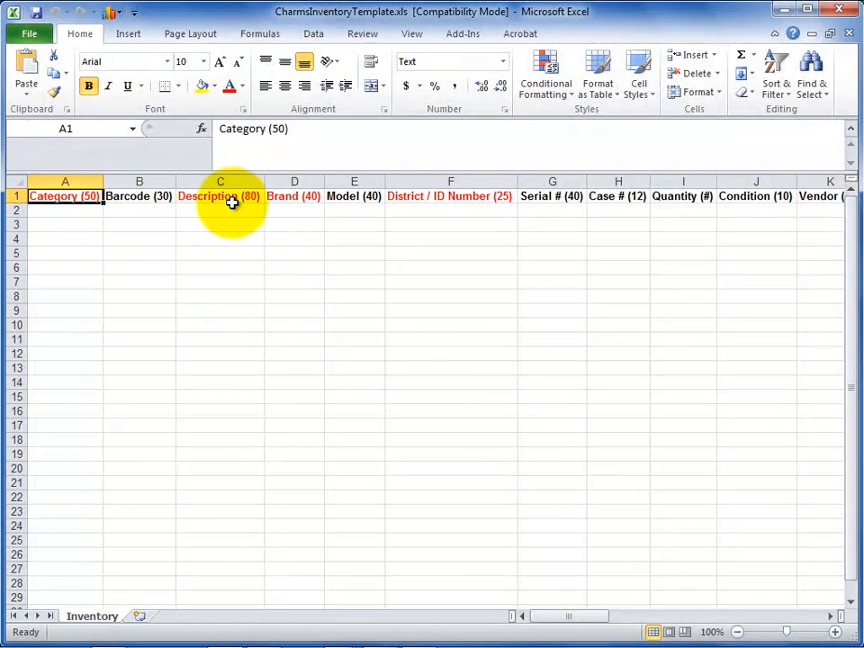
mouse_move(295, 201)
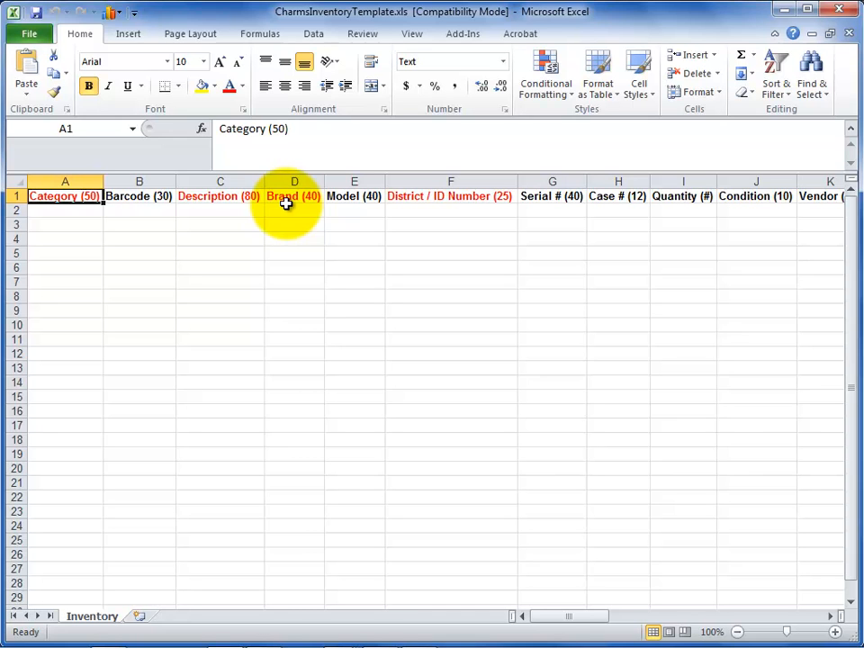
mouse_move(354, 196)
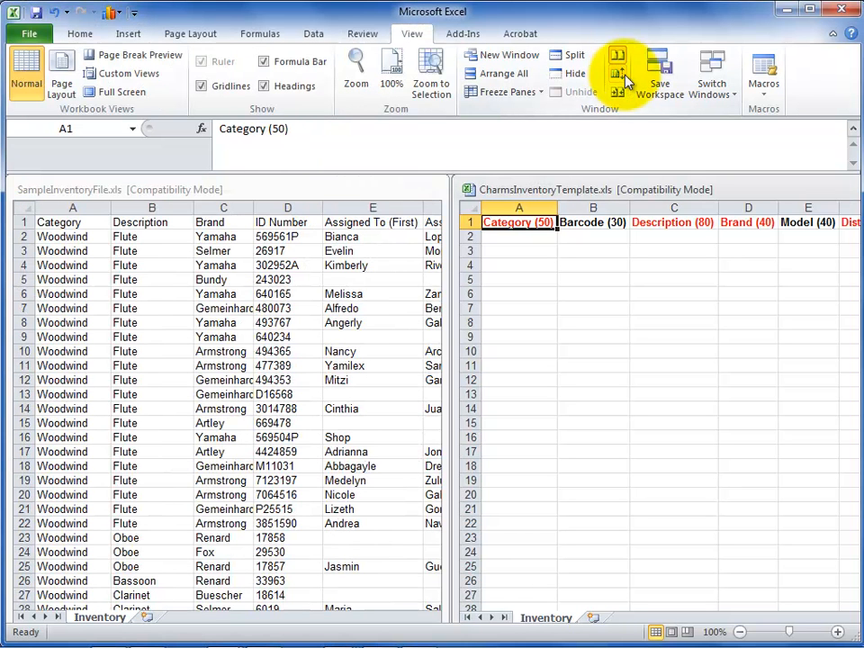
mouse_move(618, 65)
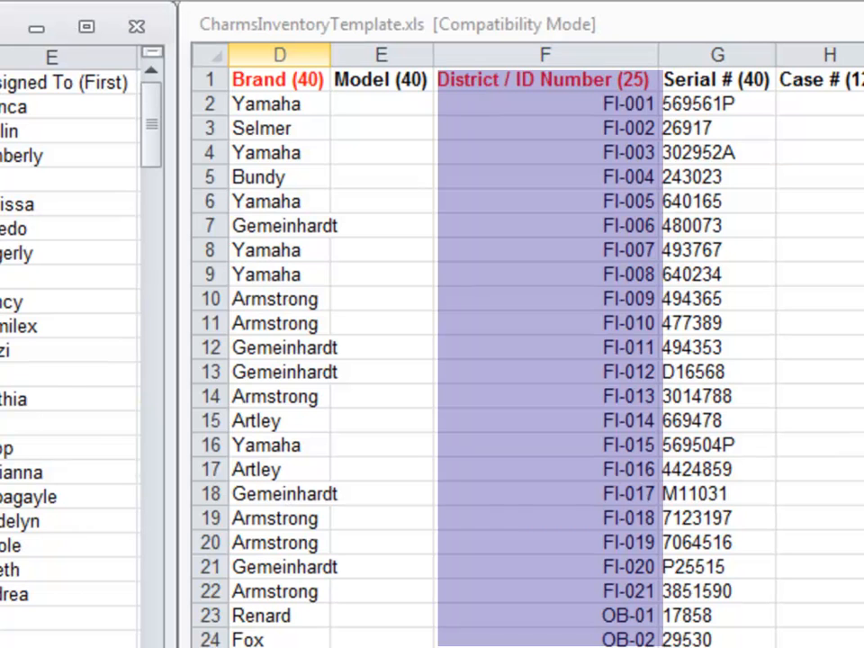
Paste the remaining sample columns, adding condition ratings like Good, Excellent and Broken.
left_click(545, 104)
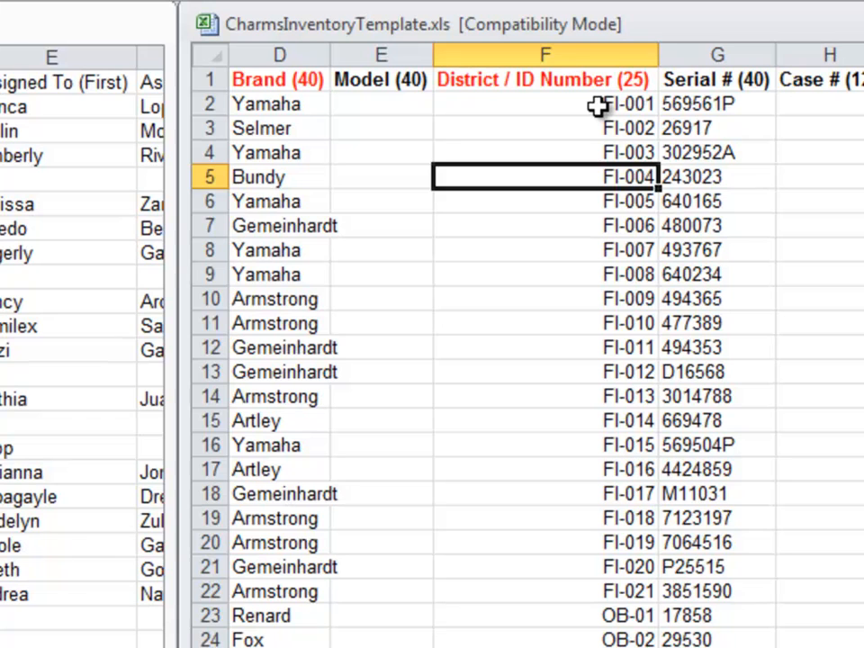
left_click(545, 249)
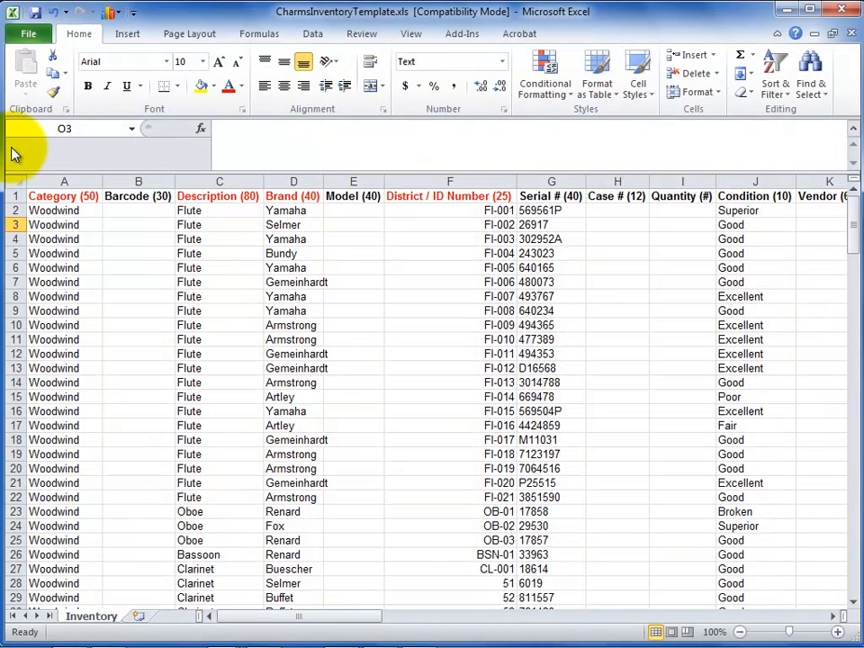
left_click(138, 210)
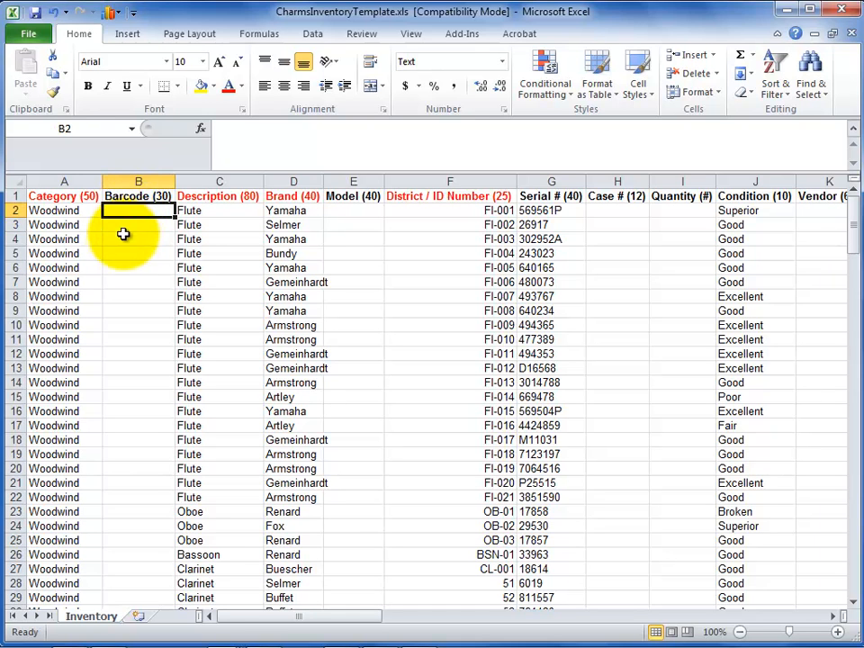
mouse_move(121, 259)
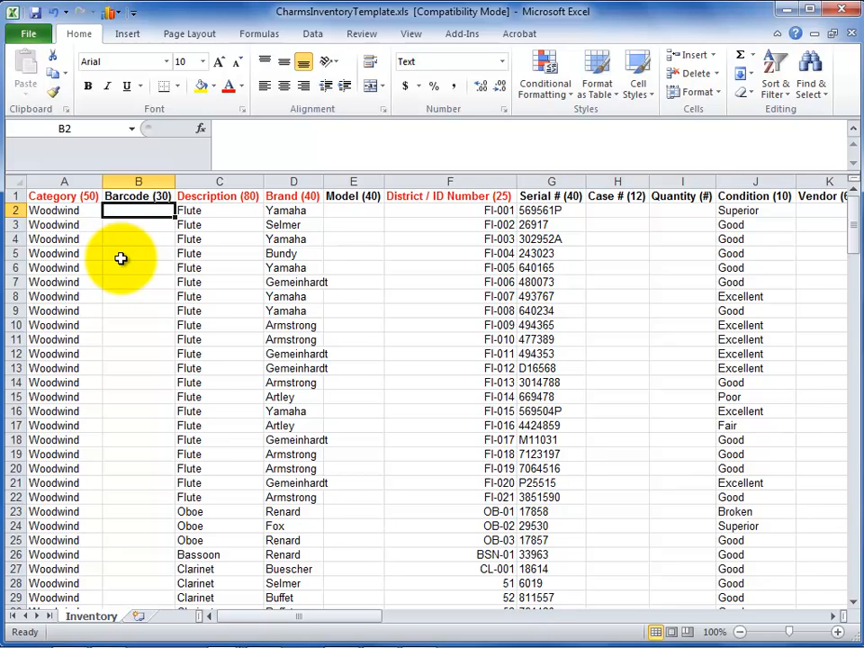
left_click(755, 209)
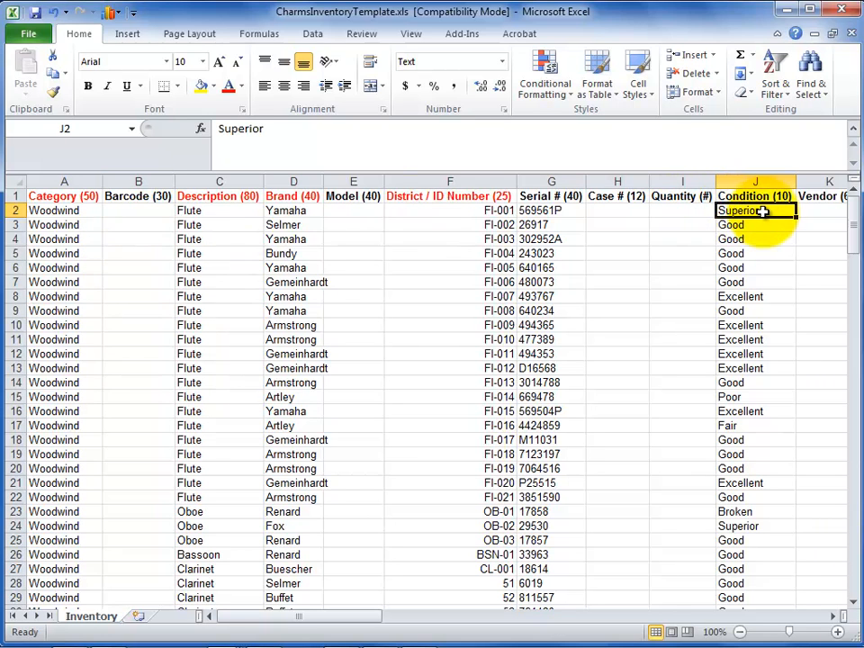
type("Excellent")
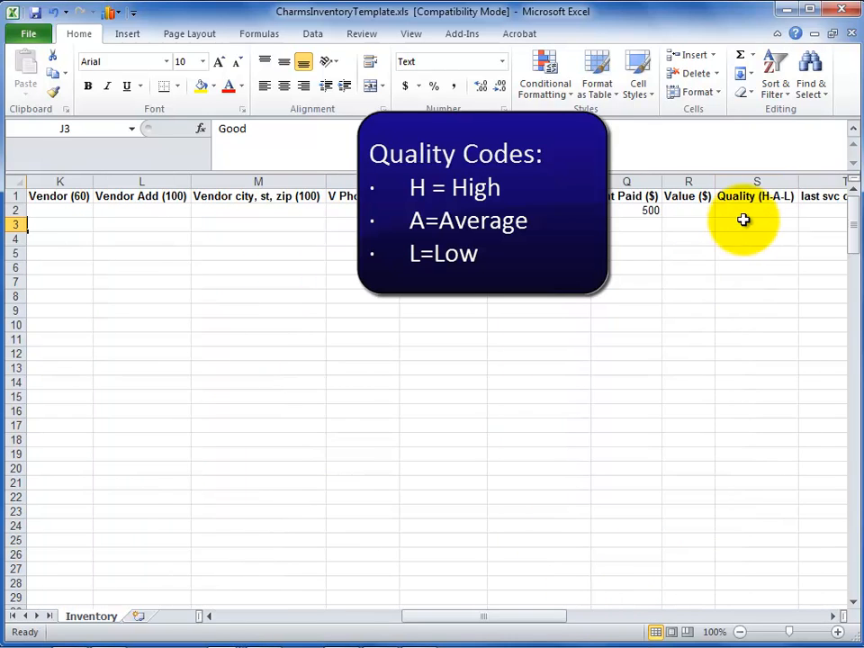
left_click(756, 210)
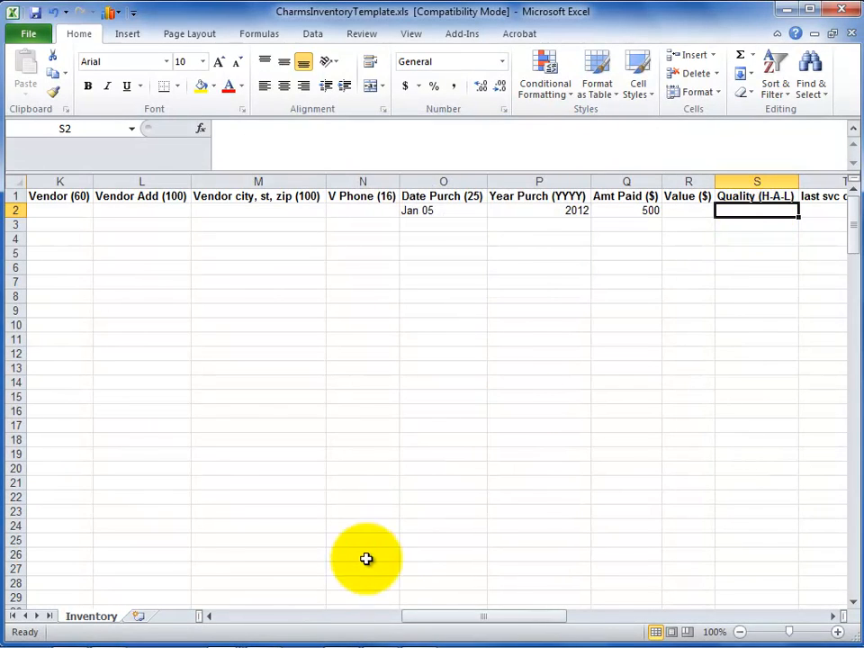
scroll("left", 3)
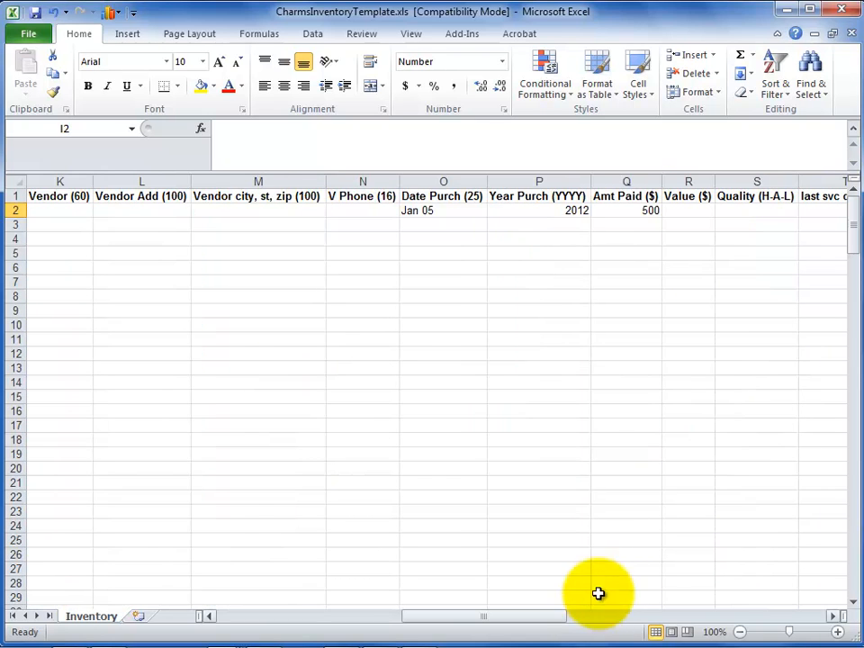
left_click(538, 210)
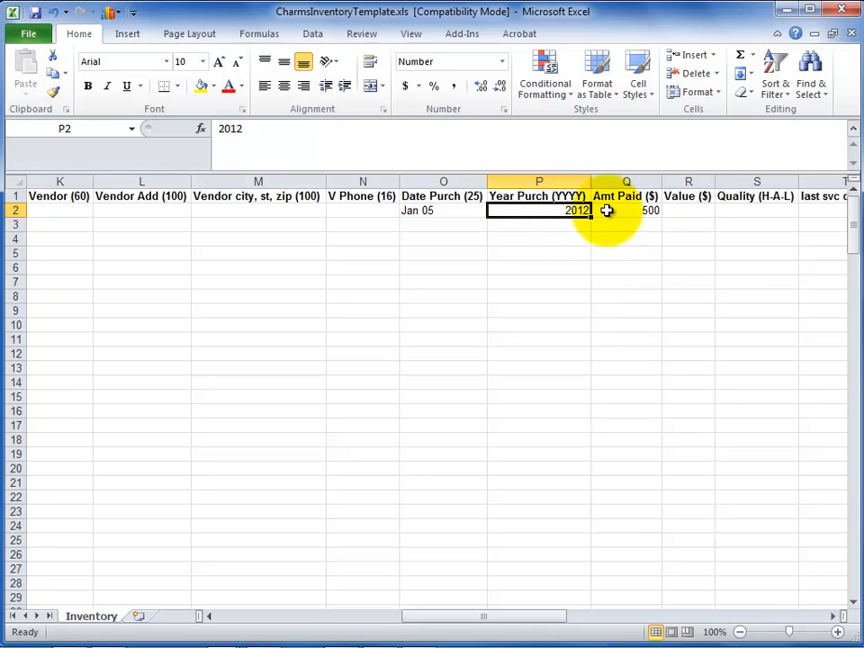
mouse_move(596, 599)
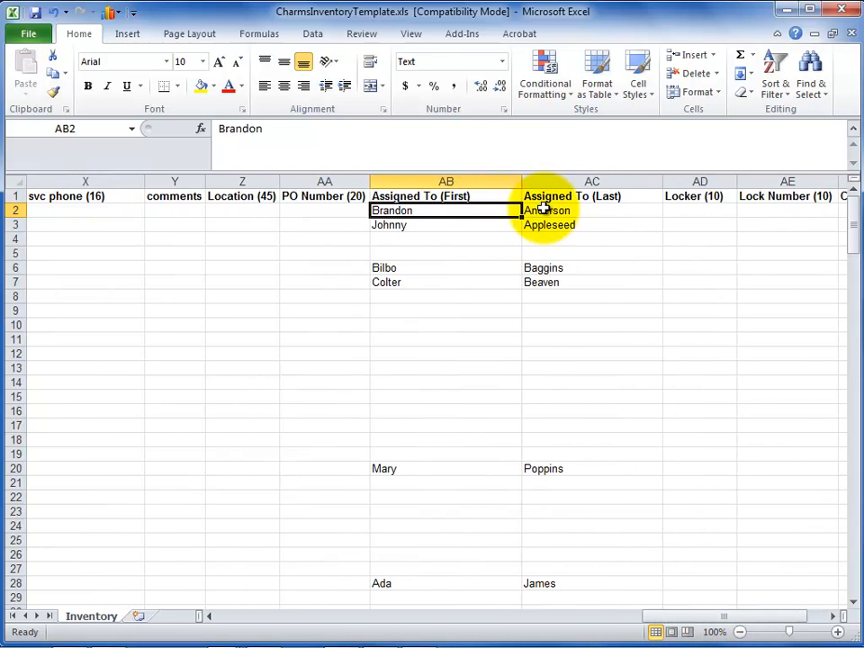
left_click(591, 210)
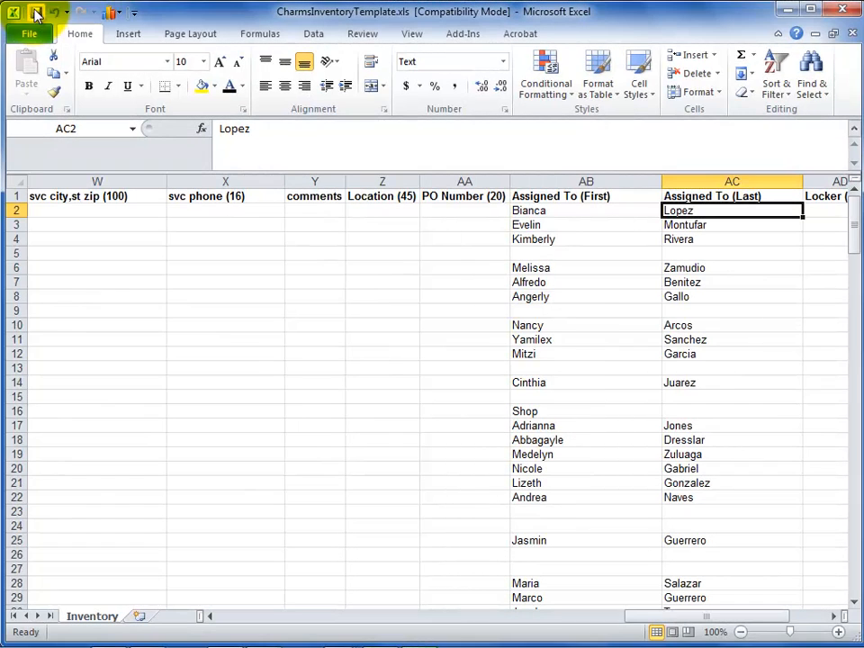
mouse_move(36, 12)
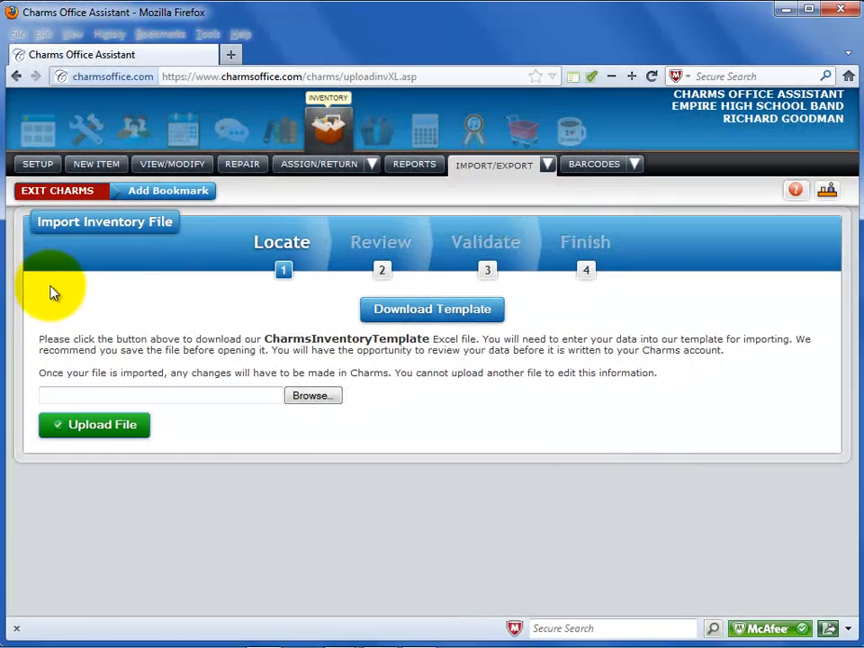
Browse to CharmsInventoryTemplate.xls and upload it to Charms.
left_click(312, 395)
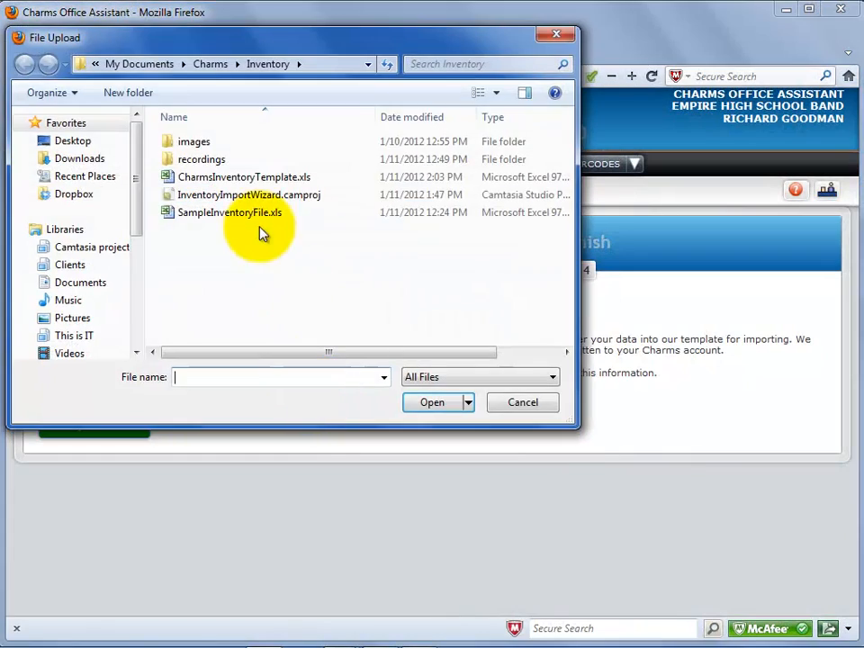
left_click(243, 176)
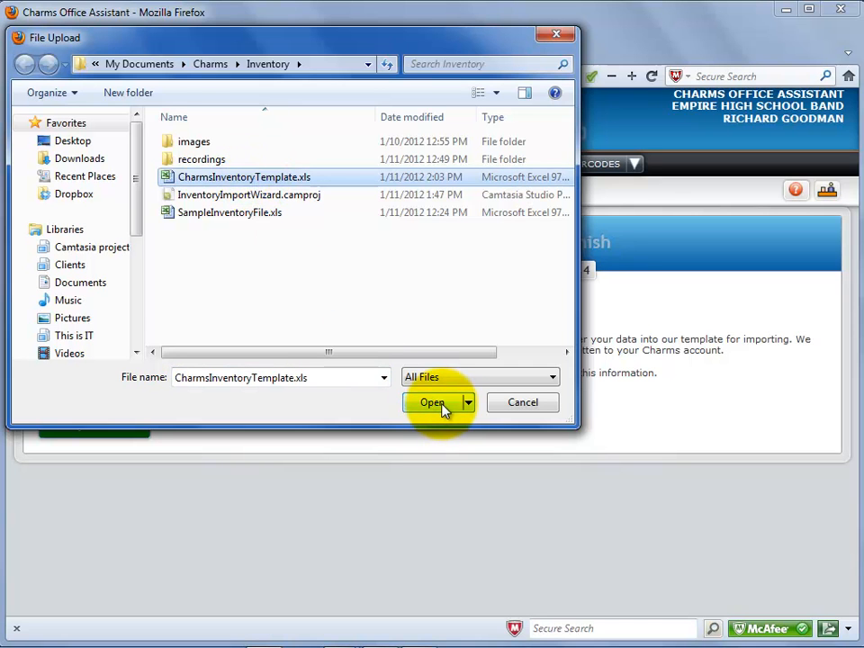
left_click(432, 402)
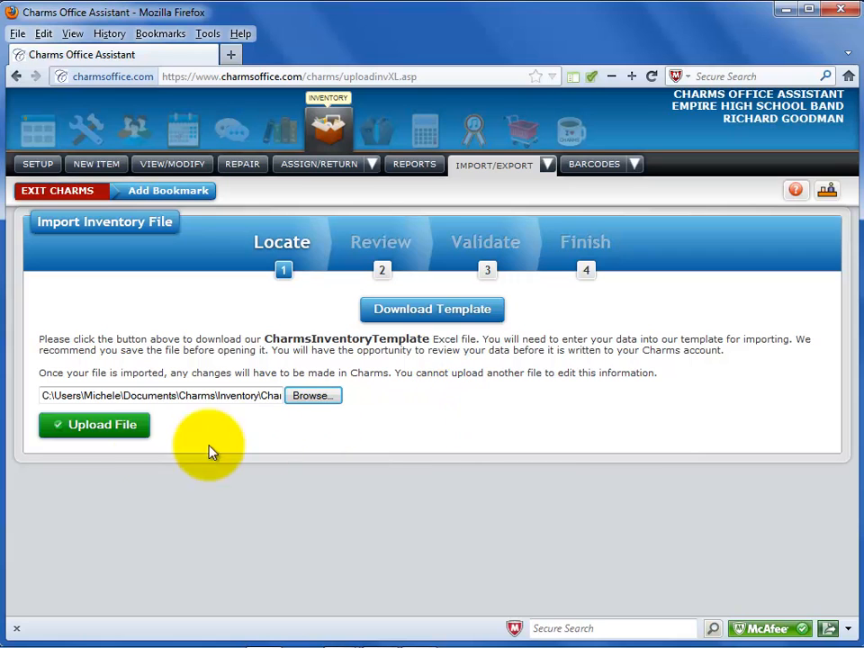
left_click(94, 424)
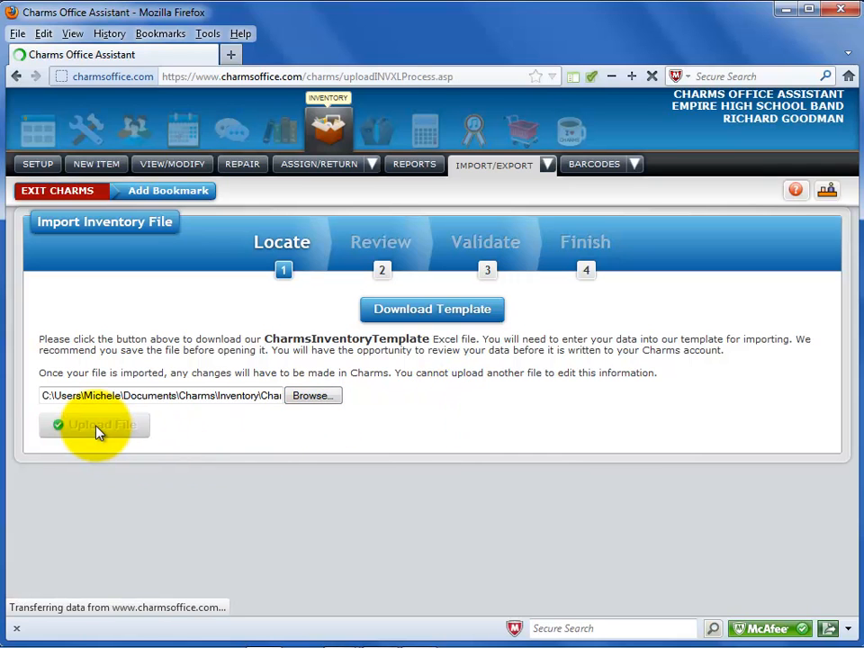
left_click(94, 424)
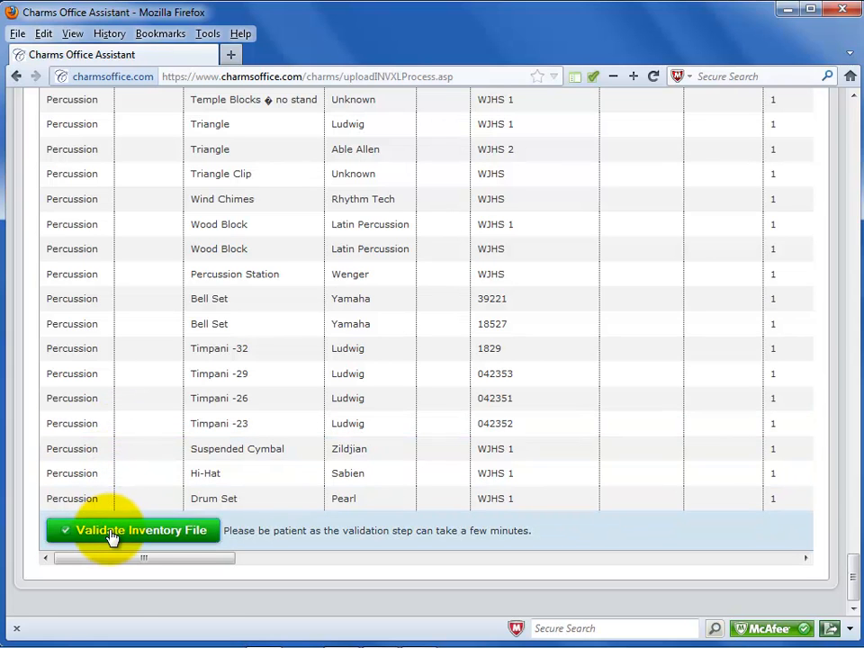
Validate the inventory file until Congratulations appears, then import the inventory data.
left_click(132, 530)
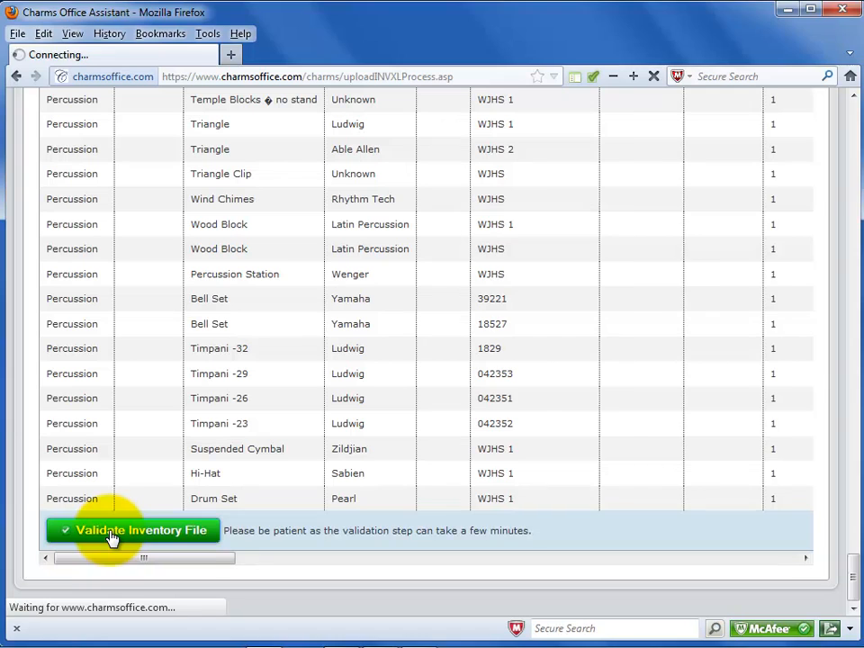
left_click(132, 530)
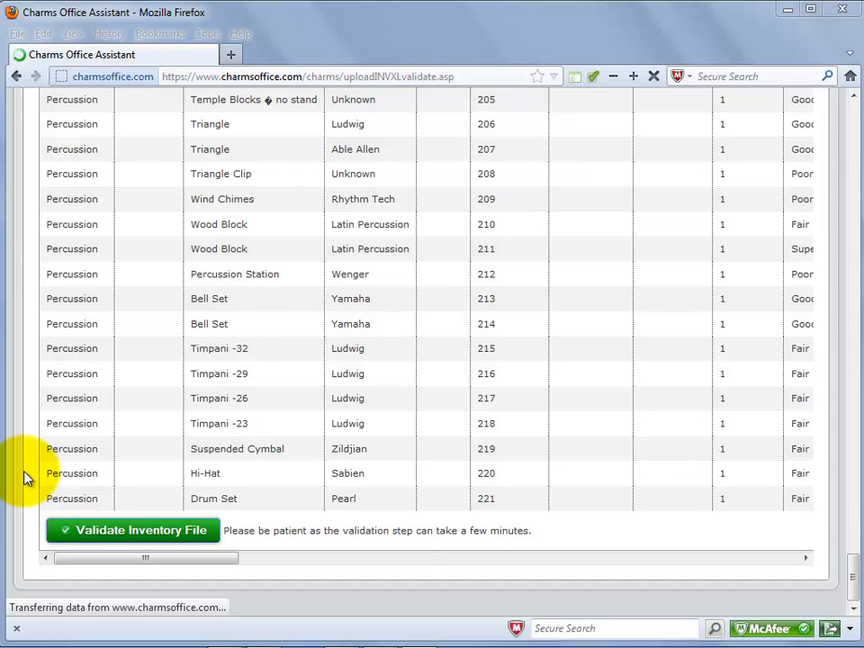
left_click(132, 530)
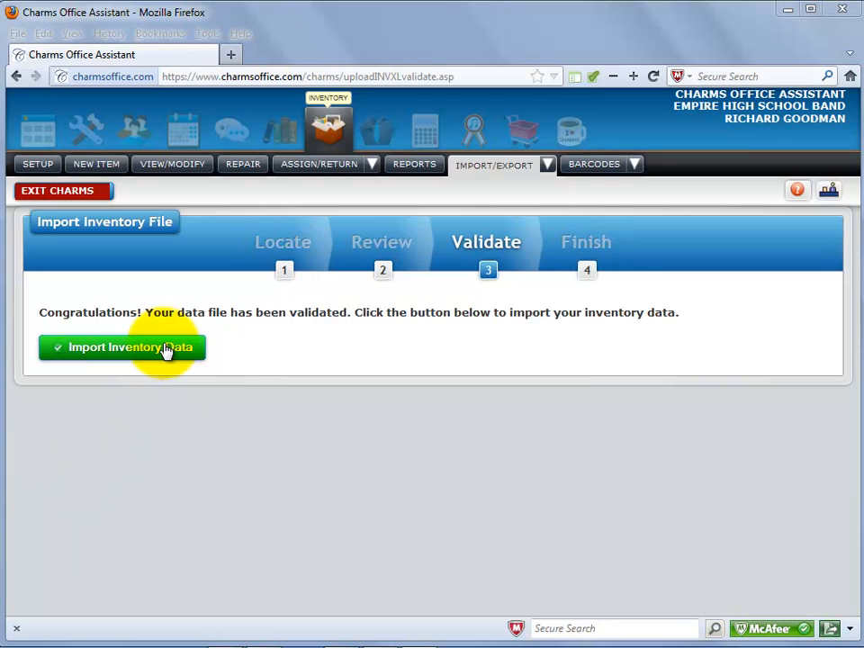
left_click(122, 348)
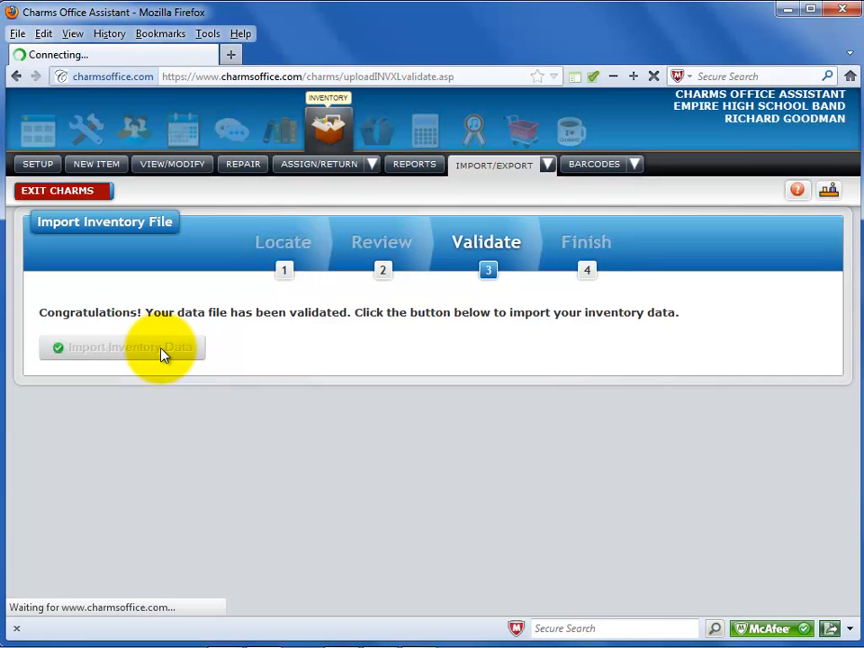
left_click(124, 347)
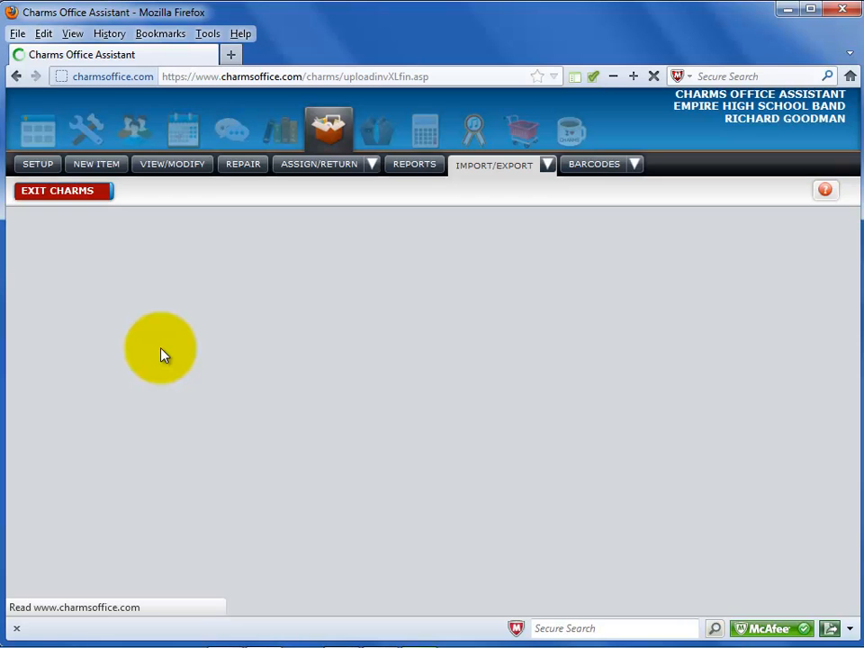